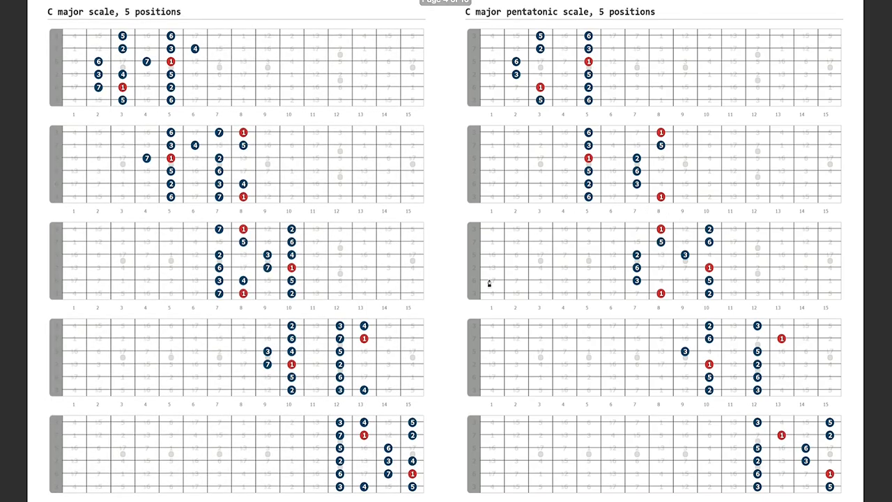
pyautogui.moveTo(430, 207)
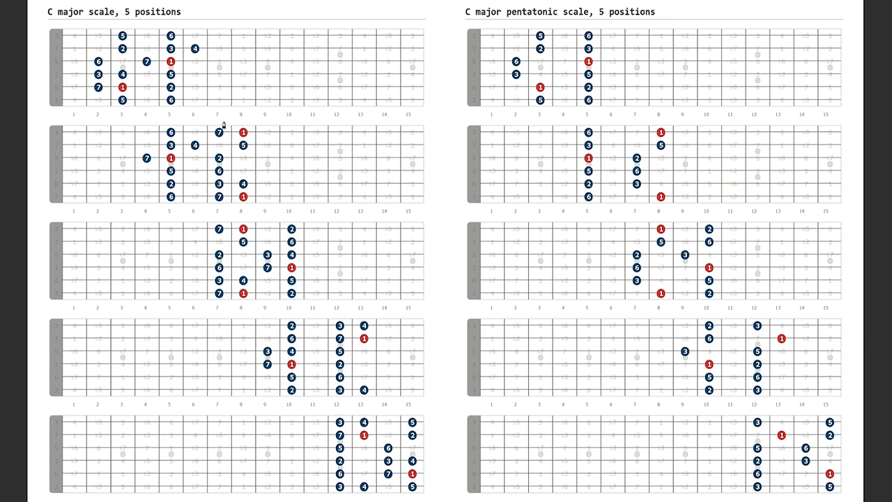
pyautogui.moveTo(159, 110)
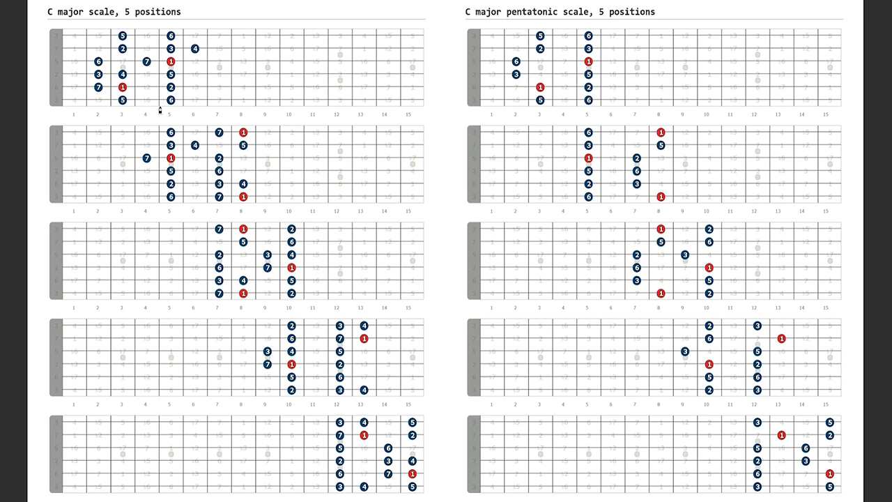
pyautogui.moveTo(324, 284)
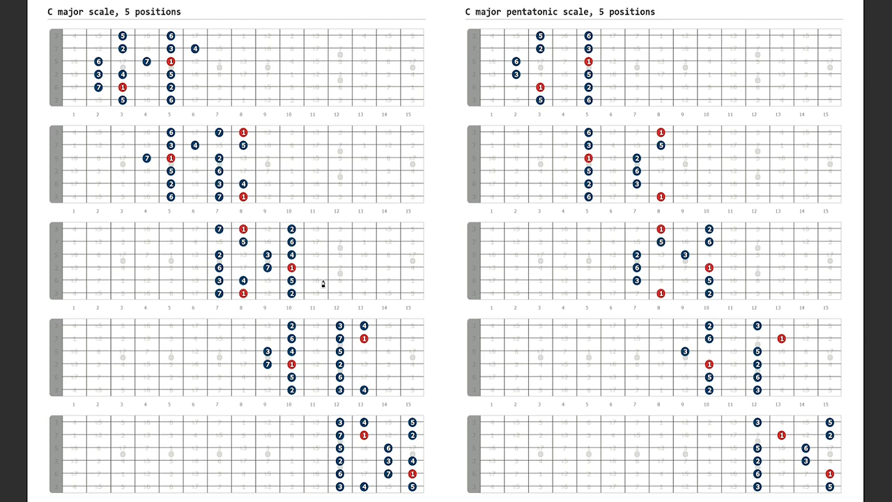
pyautogui.moveTo(257, 291)
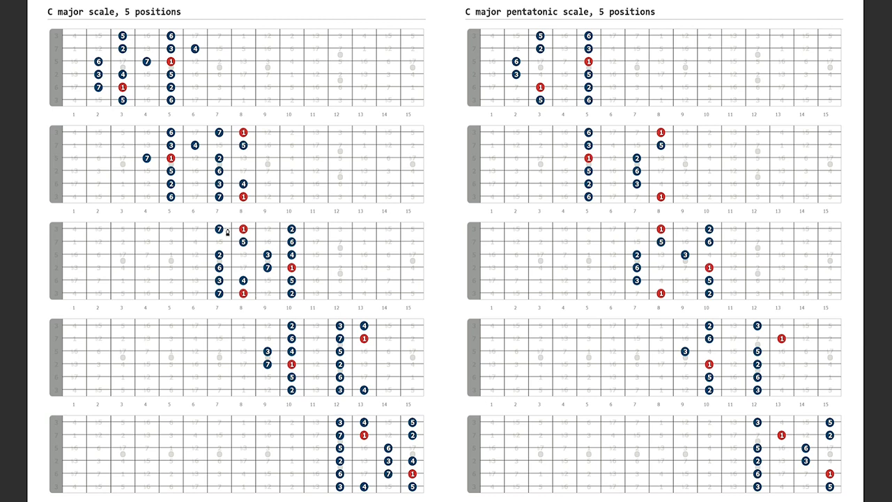
pyautogui.moveTo(357, 426)
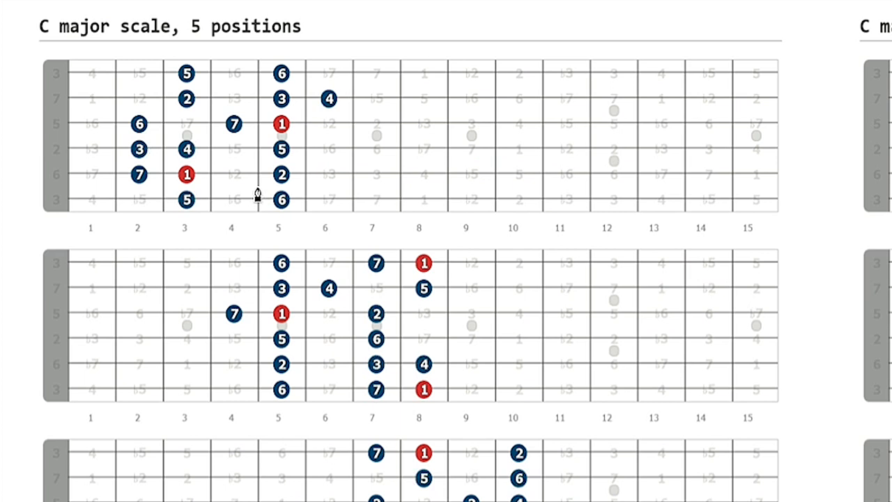
pyautogui.moveTo(218, 194)
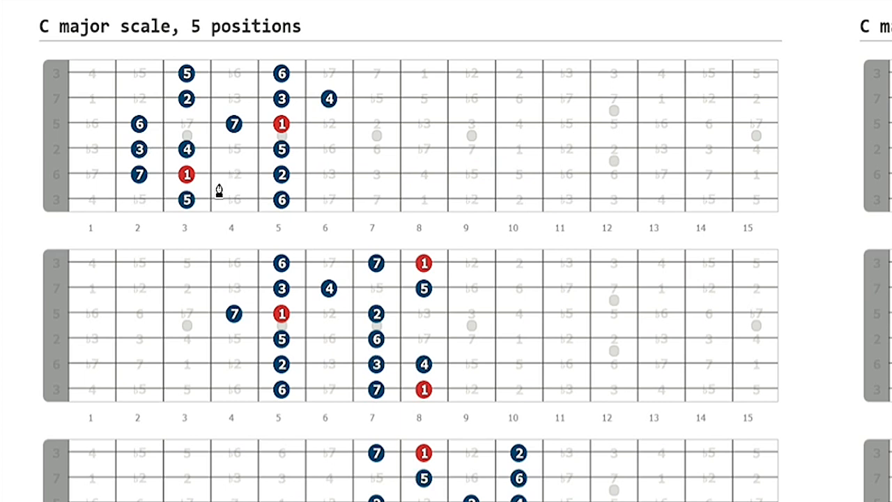
pyautogui.moveTo(200, 184)
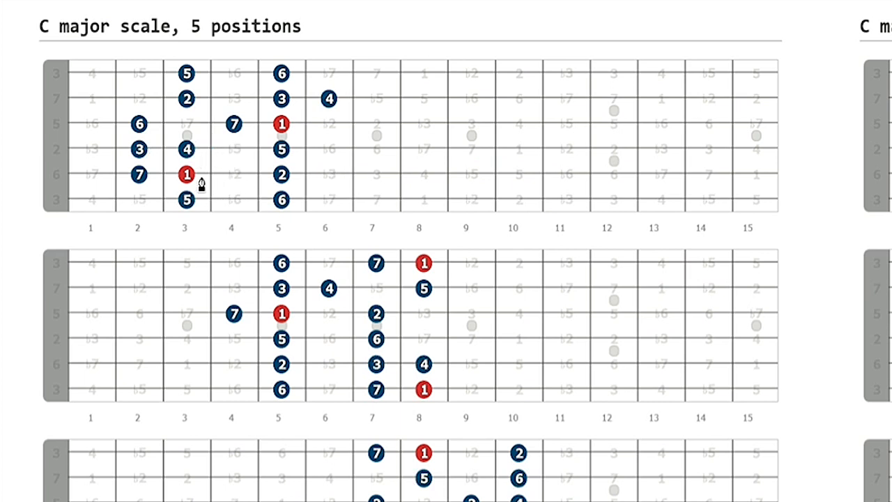
# - Scroll the document down to the C minor blues and C harmonic minor charts, zooming on a blues position
pyautogui.click(187, 173)
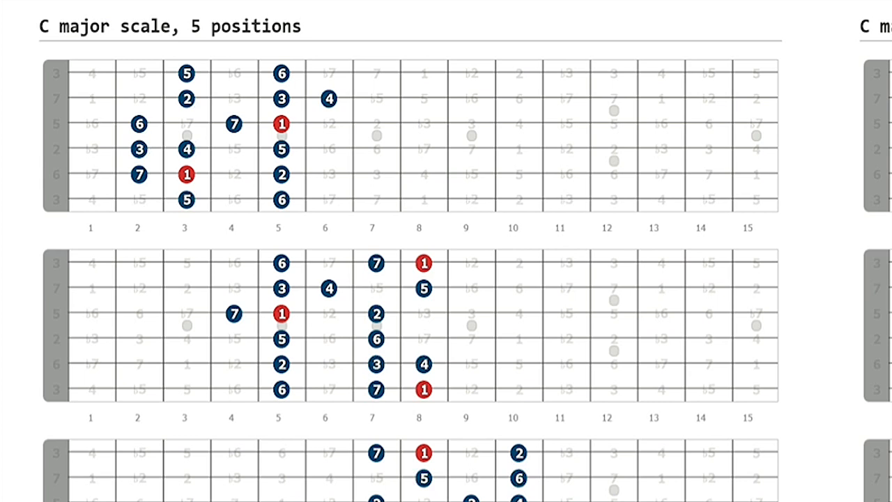
pyautogui.moveTo(287, 209)
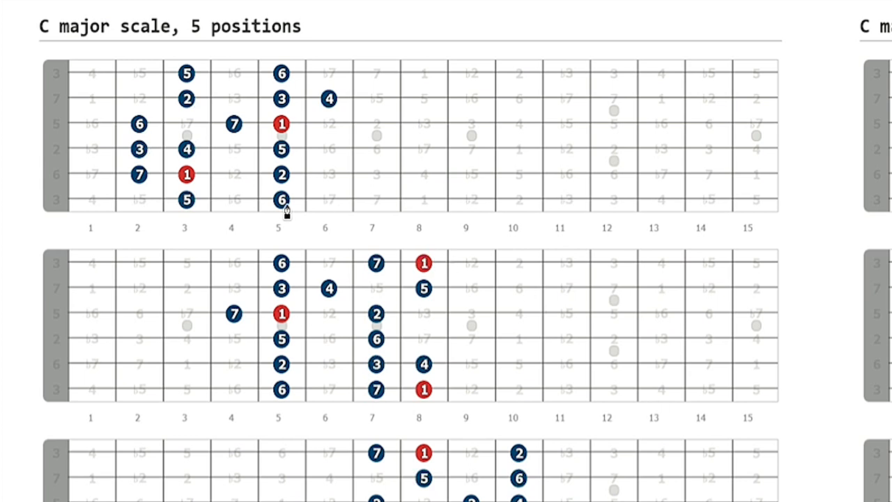
pyautogui.scroll(-3)
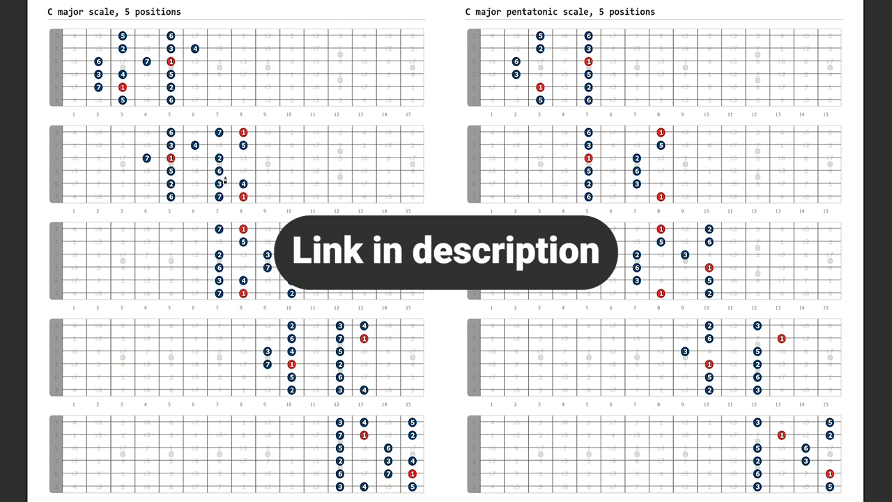
pyautogui.moveTo(184, 194)
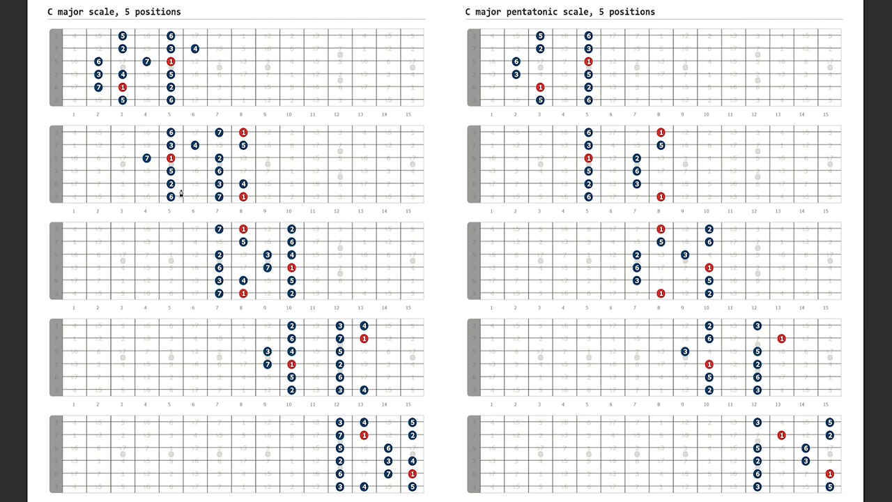
pyautogui.moveTo(179, 201)
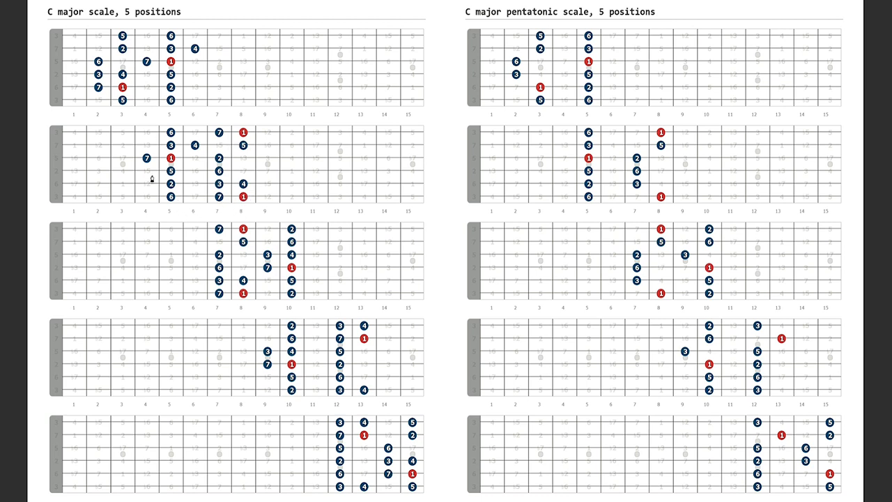
pyautogui.moveTo(193, 145)
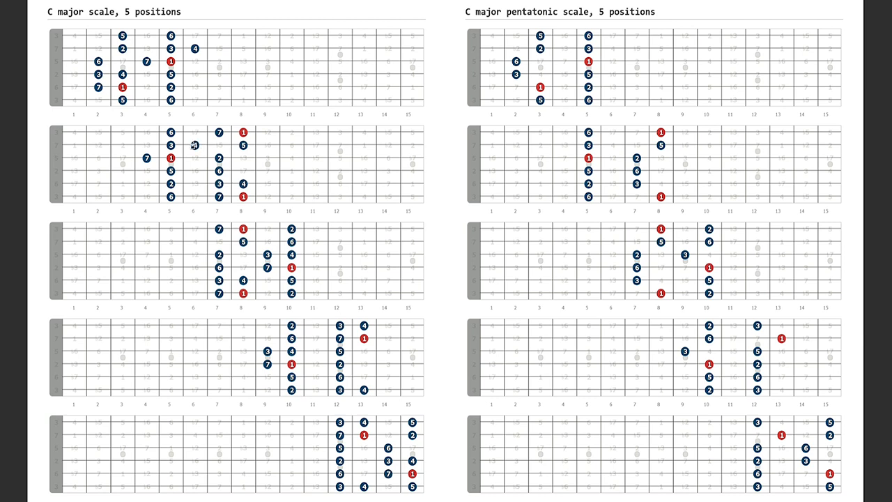
pyautogui.moveTo(214, 187)
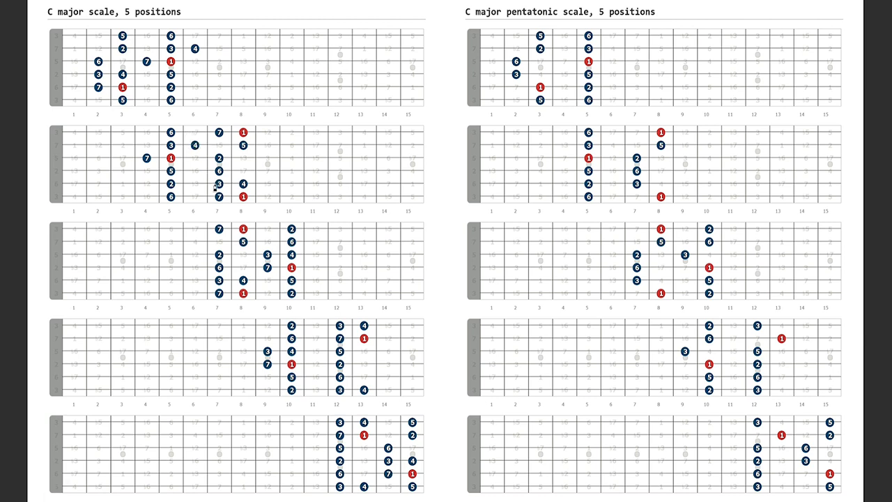
pyautogui.moveTo(259, 203)
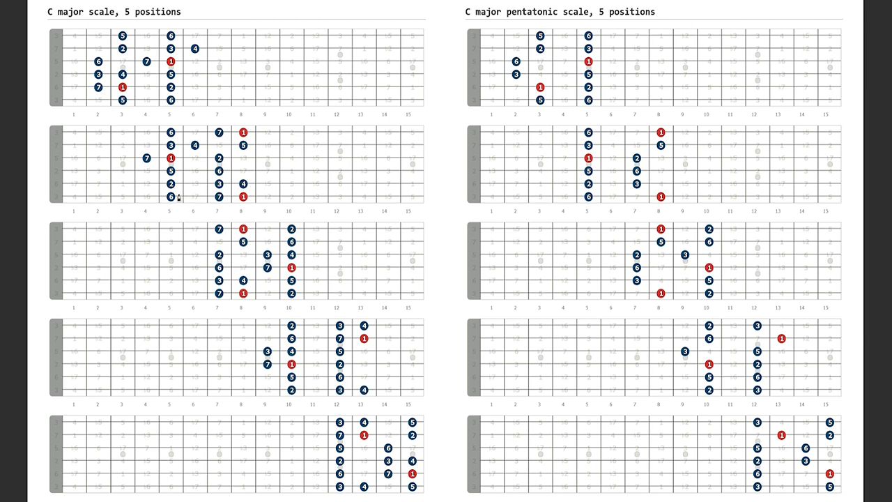
pyautogui.moveTo(171, 131); pyautogui.dragTo(262, 128)
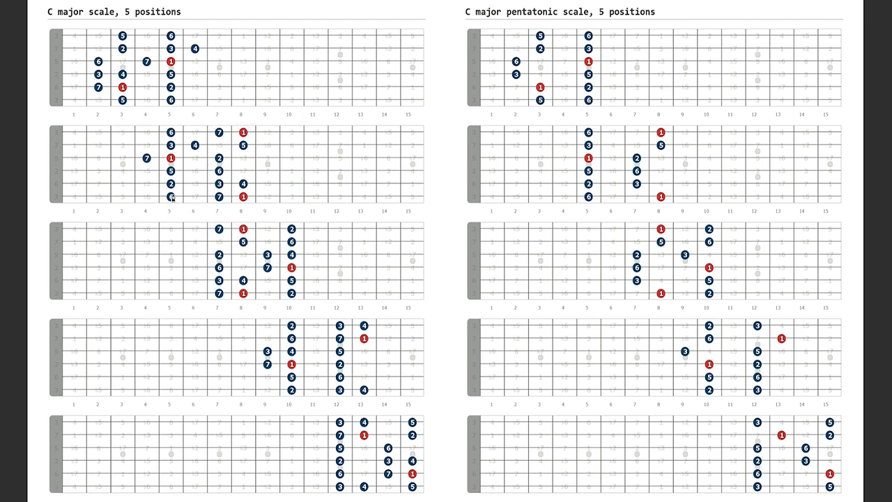
pyautogui.click(170, 195)
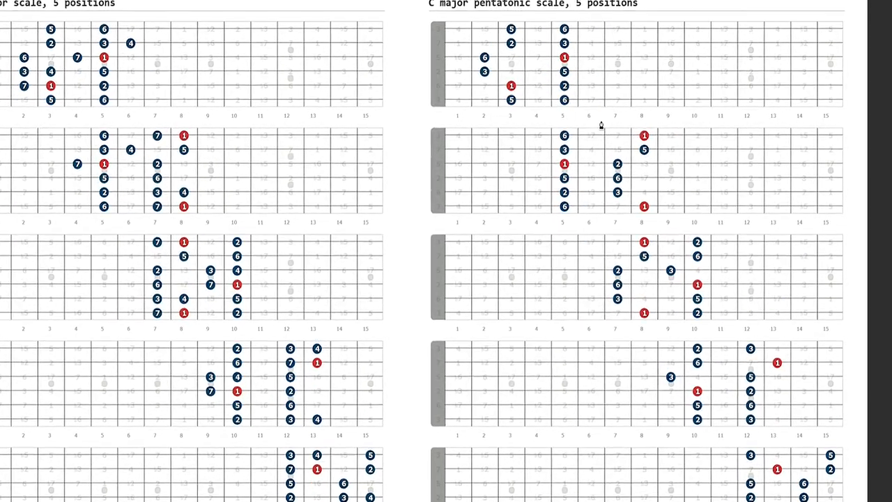
pyautogui.scroll(-3)
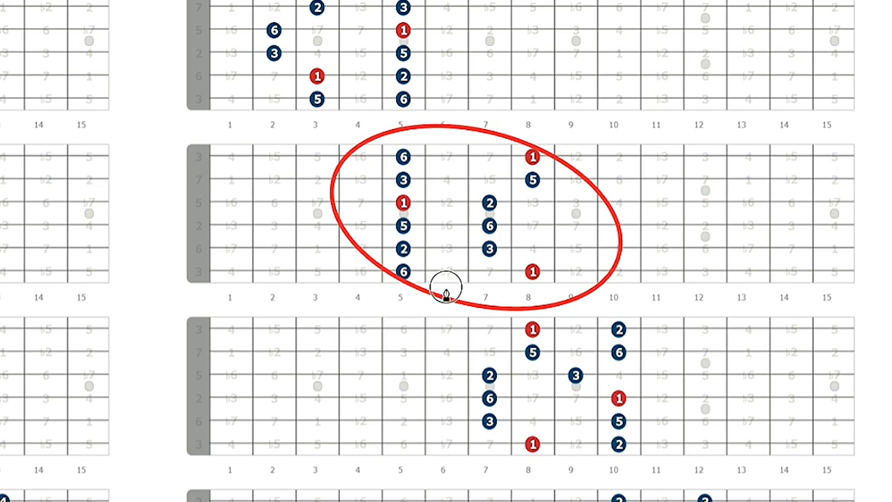
pyautogui.moveTo(612, 259)
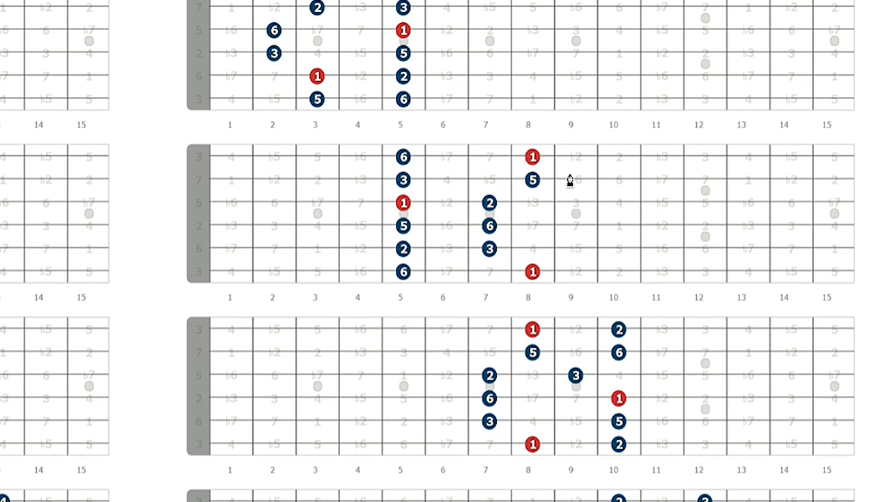
pyautogui.moveTo(641, 359)
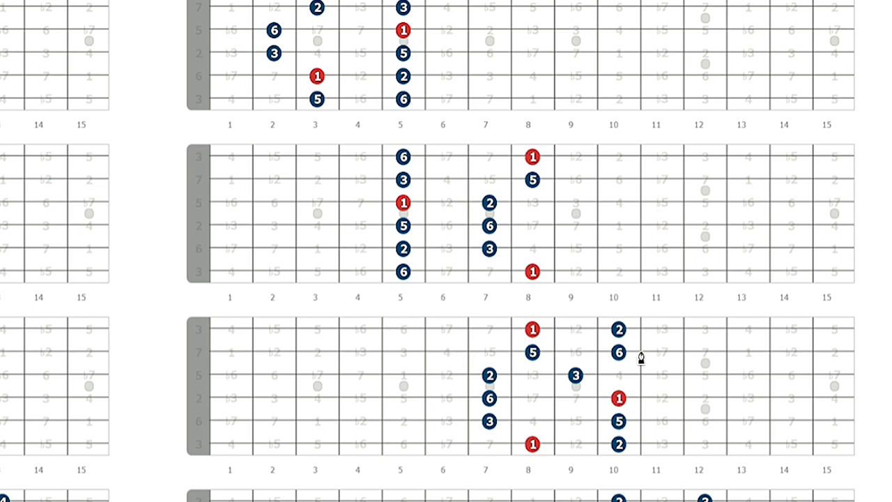
pyautogui.click(401, 273)
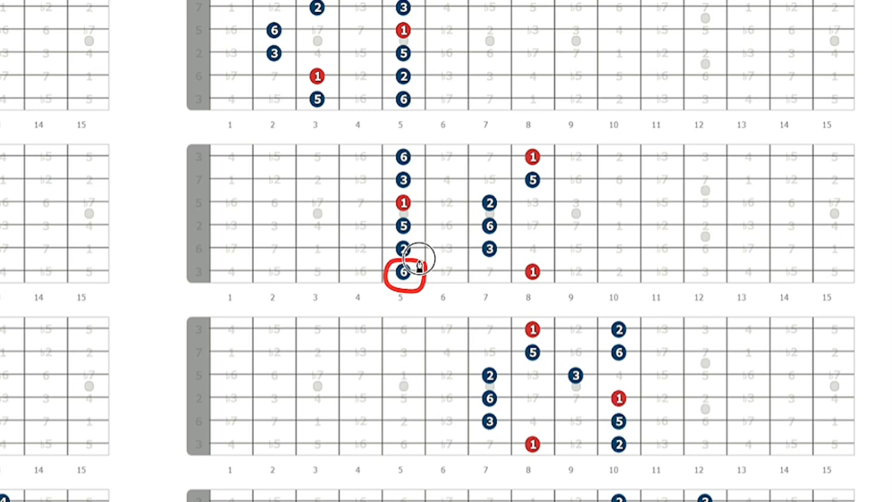
pyautogui.moveTo(527, 268)
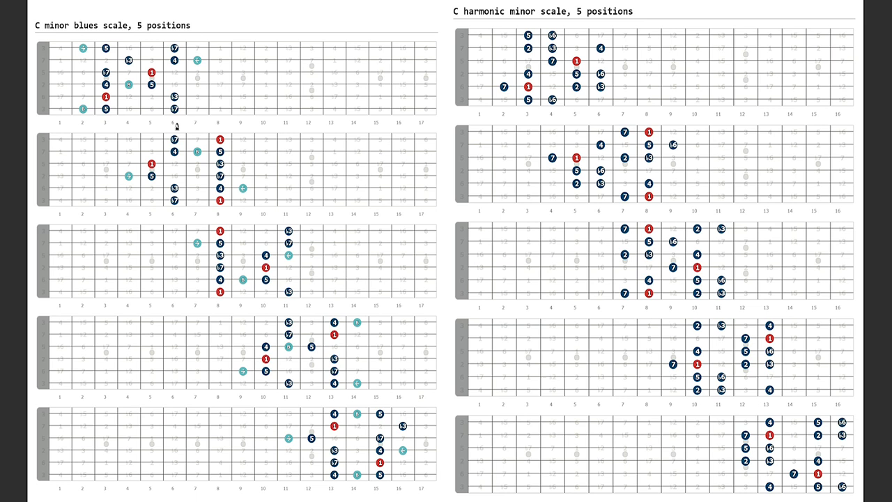
pyautogui.moveTo(161, 136)
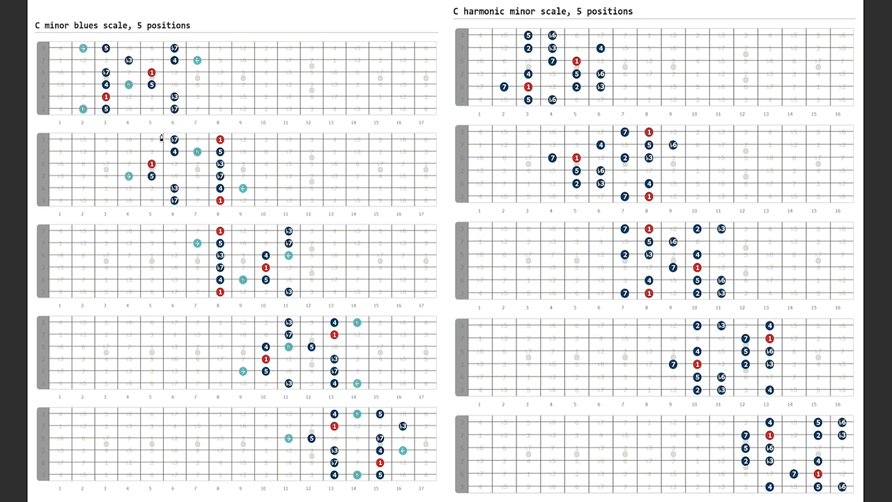
pyautogui.scroll(-3)
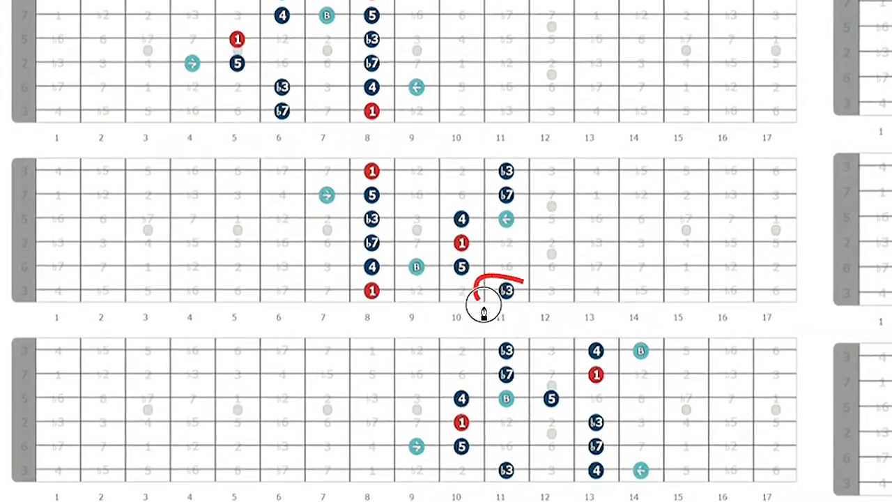
pyautogui.moveTo(481, 281); pyautogui.dragTo(516, 300)
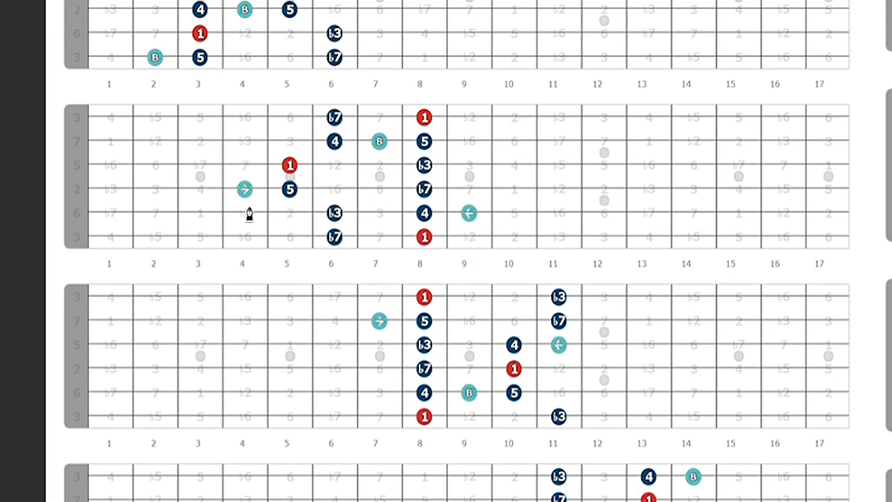
pyautogui.moveTo(472, 231)
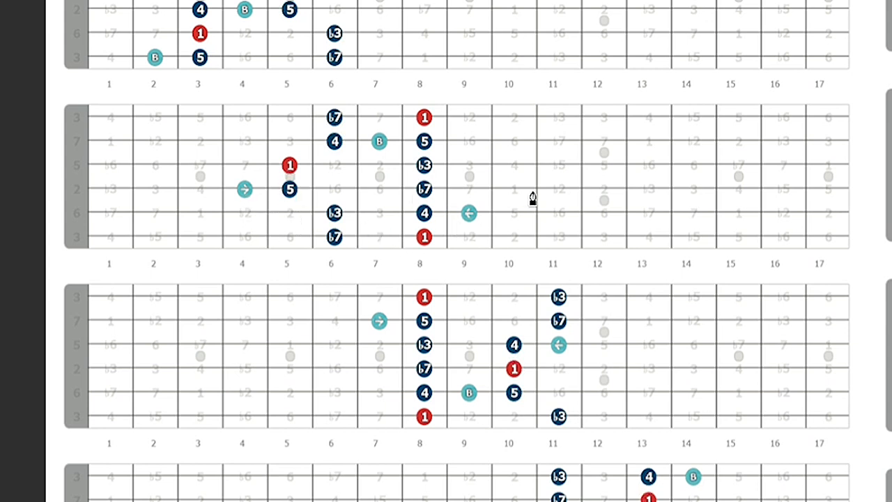
pyautogui.moveTo(341, 240)
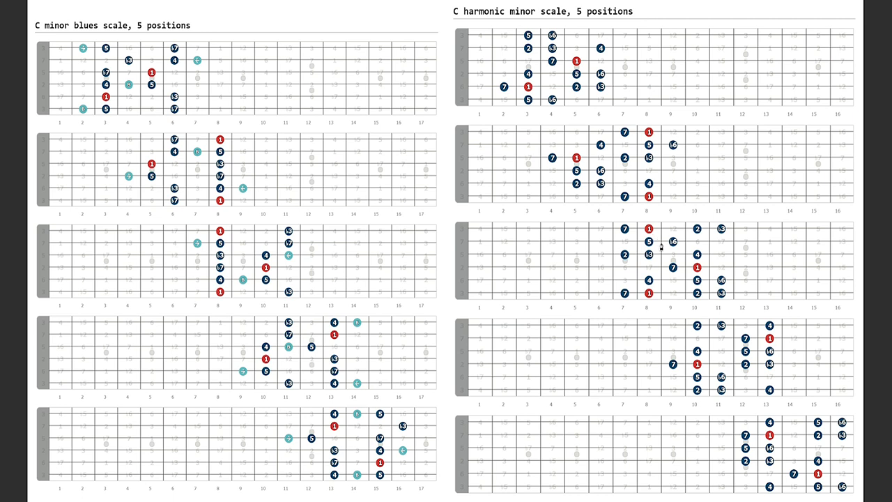
pyautogui.moveTo(733, 321)
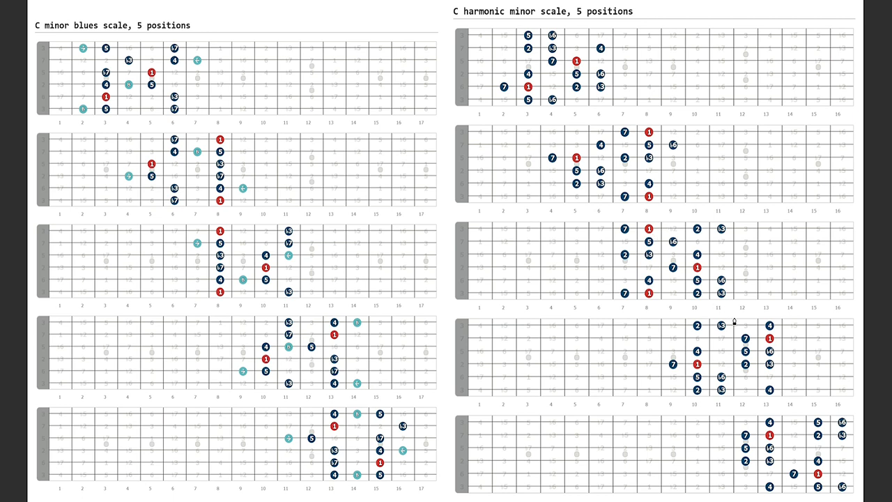
pyautogui.moveTo(667, 234)
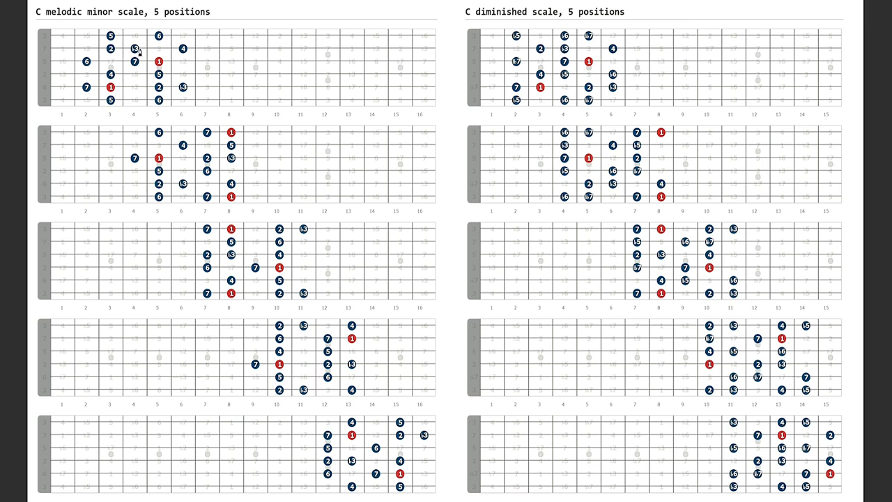
pyautogui.moveTo(170, 109)
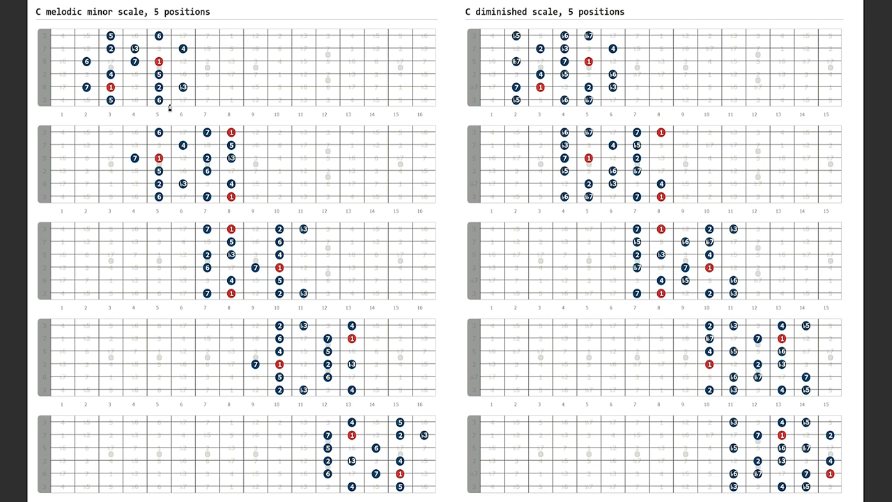
pyautogui.moveTo(185, 142)
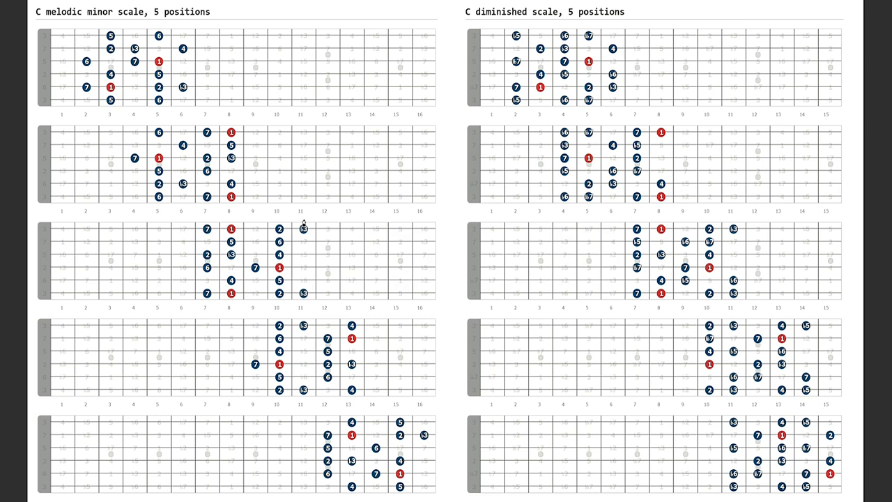
pyautogui.moveTo(304, 226)
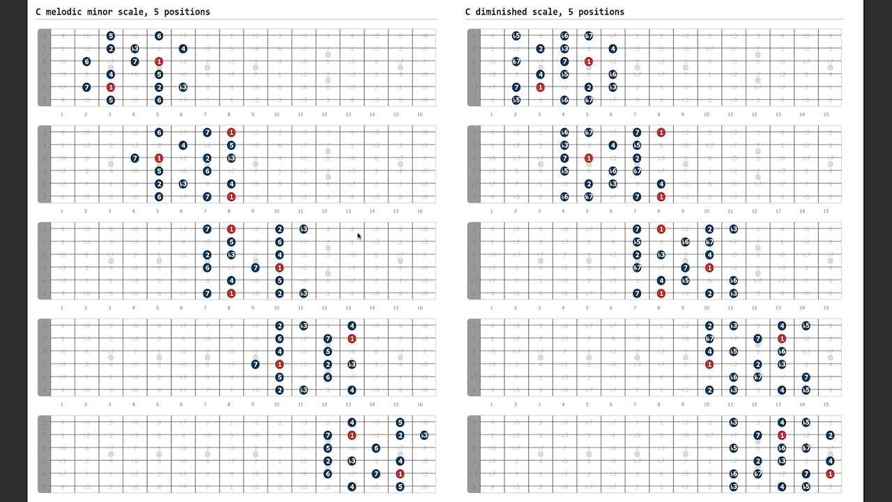
pyautogui.moveTo(582, 291)
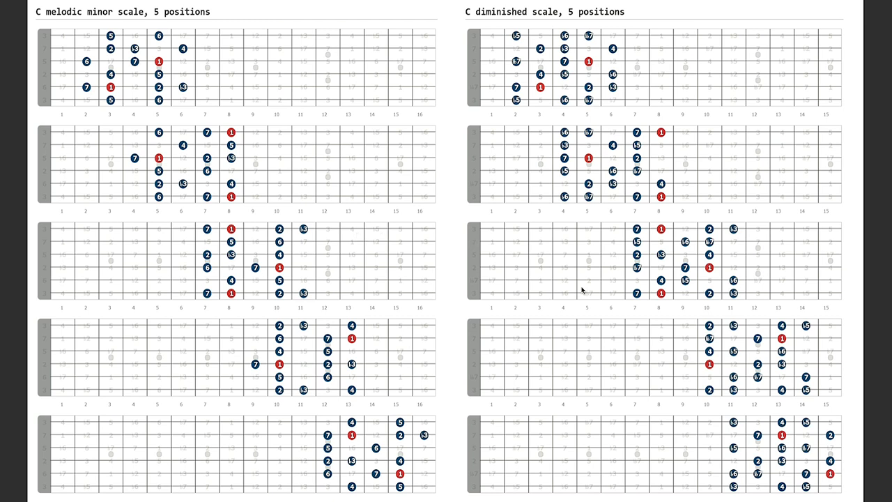